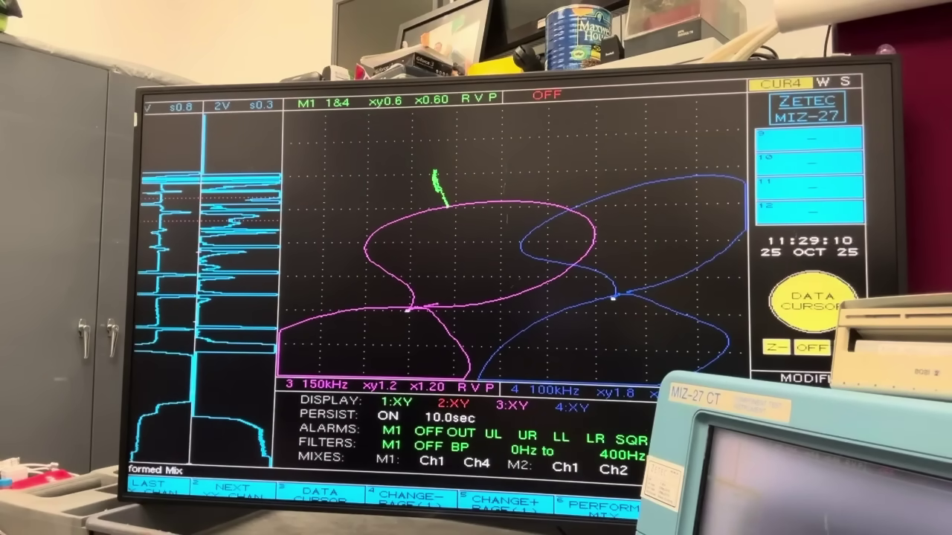
Switch the data cursor to Z-ON to read record and window positions in the tube data
click(803, 298)
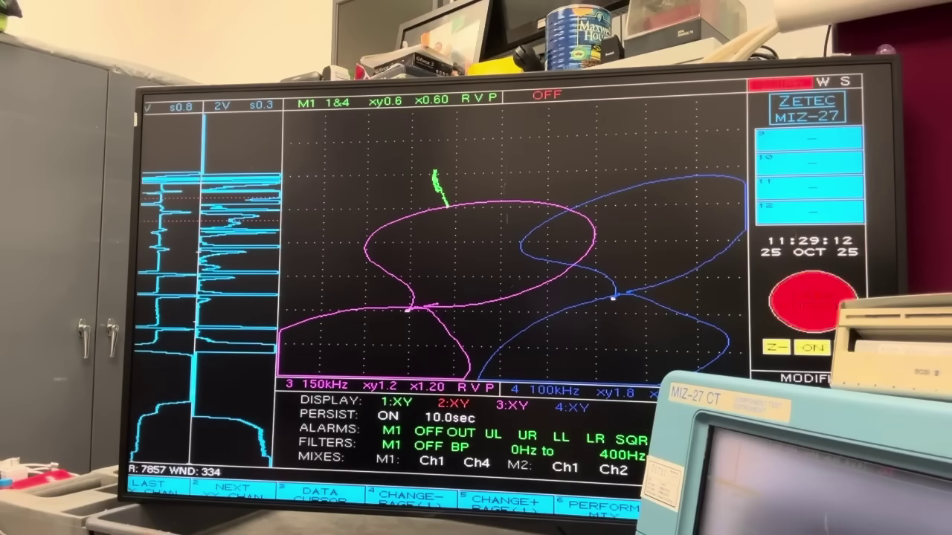